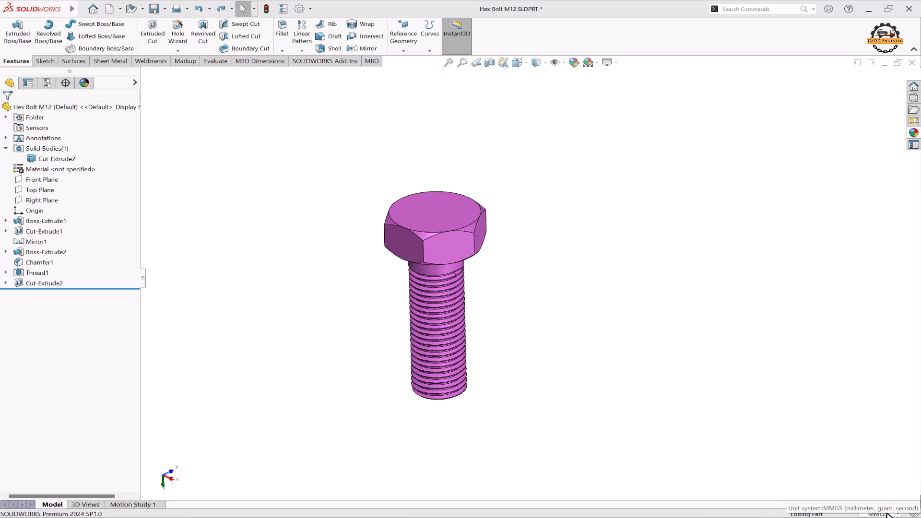
mouse_move(624, 359)
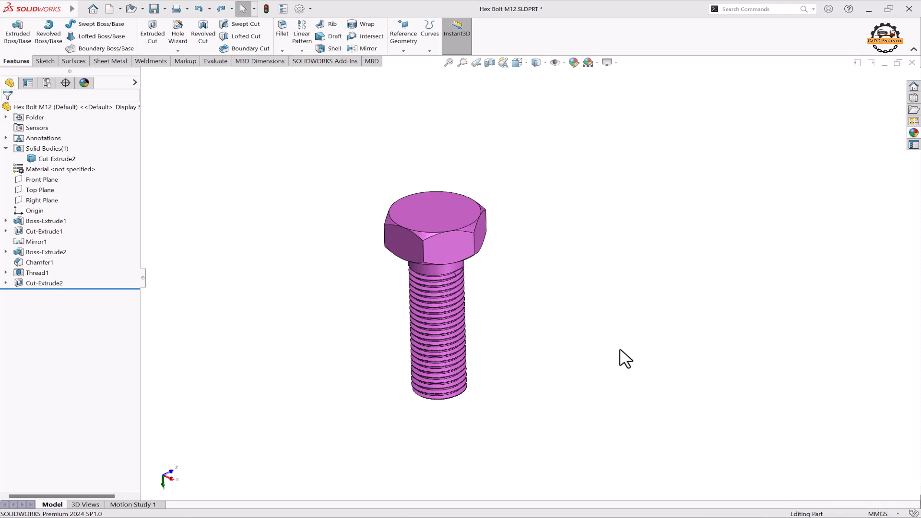
Start a Linear Pattern on the M12 hex bolt part.
click(301, 34)
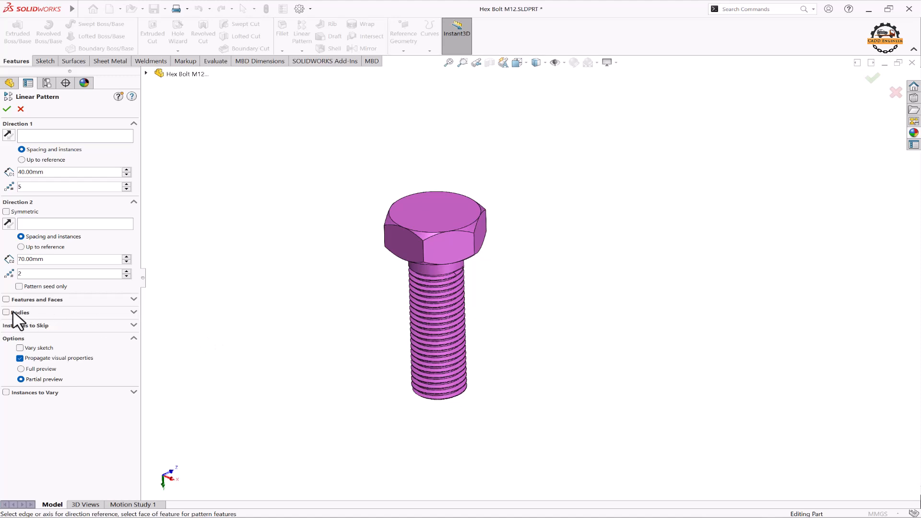
Pattern the whole bolt body Cut-Extrude2 and ready the Direction 1 field.
click(21, 312)
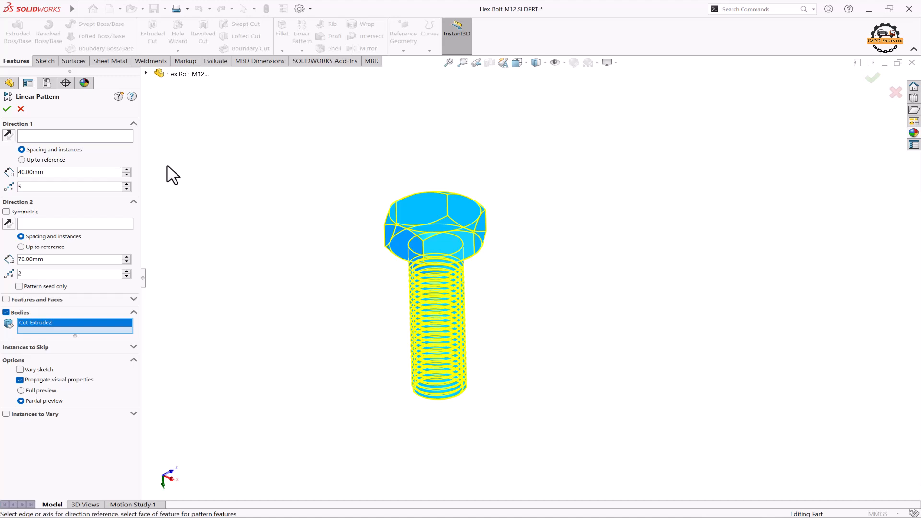
click(75, 136)
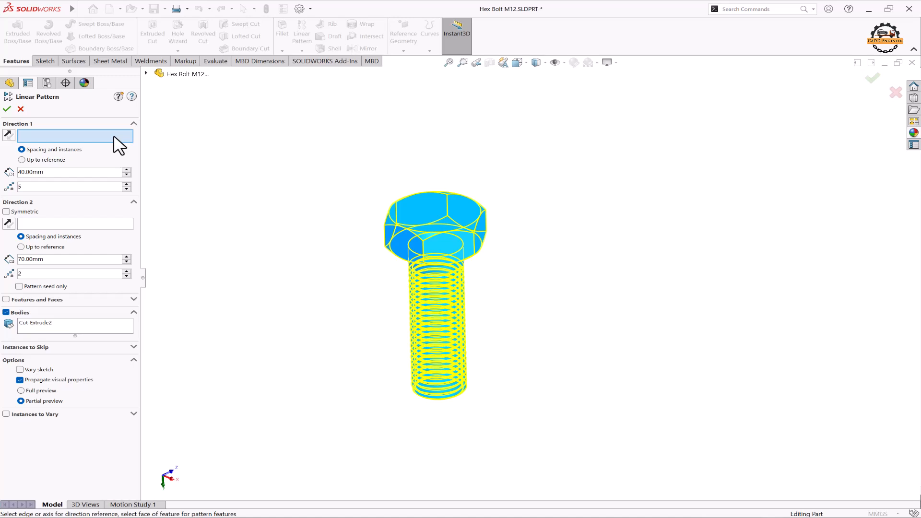
mouse_move(148, 81)
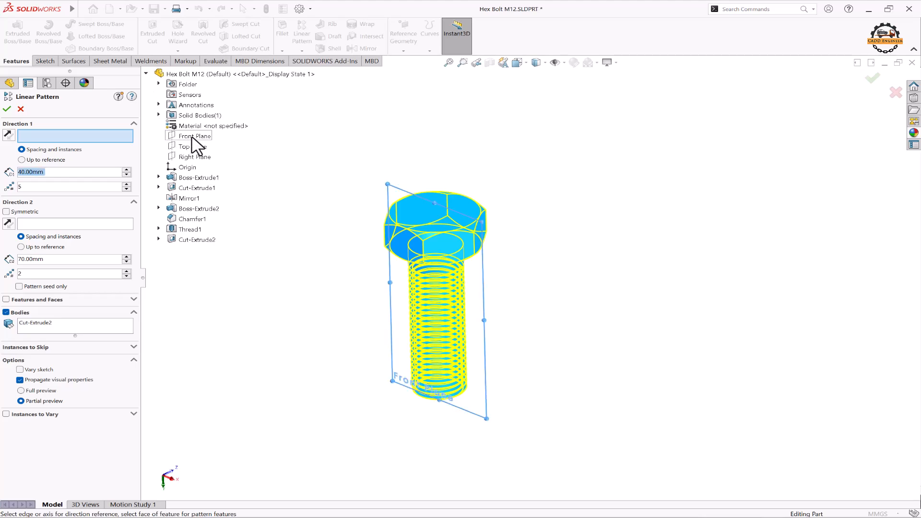
Use Front Plane as Direction 1, previewing five bolts 40 mm apart.
click(193, 136)
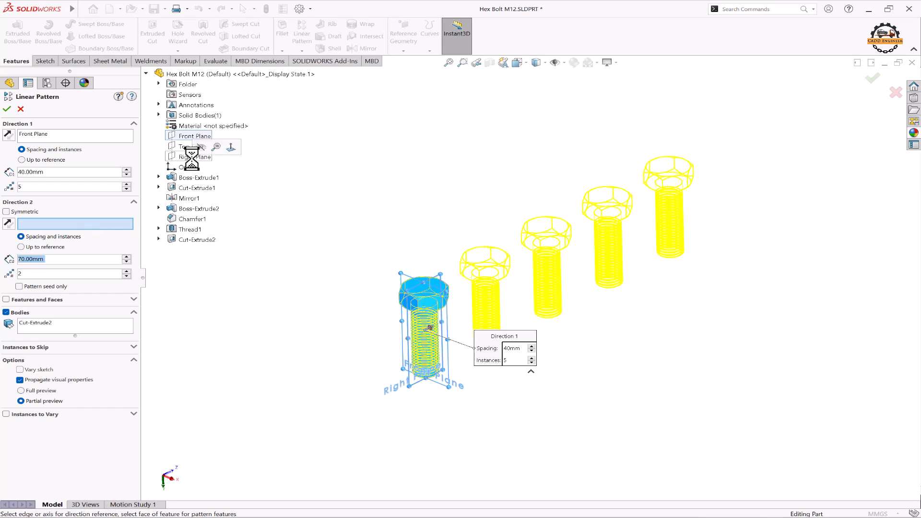
Use Right Plane as Direction 2 with 70 mm spacing for a 5-by-2 grid.
click(189, 156)
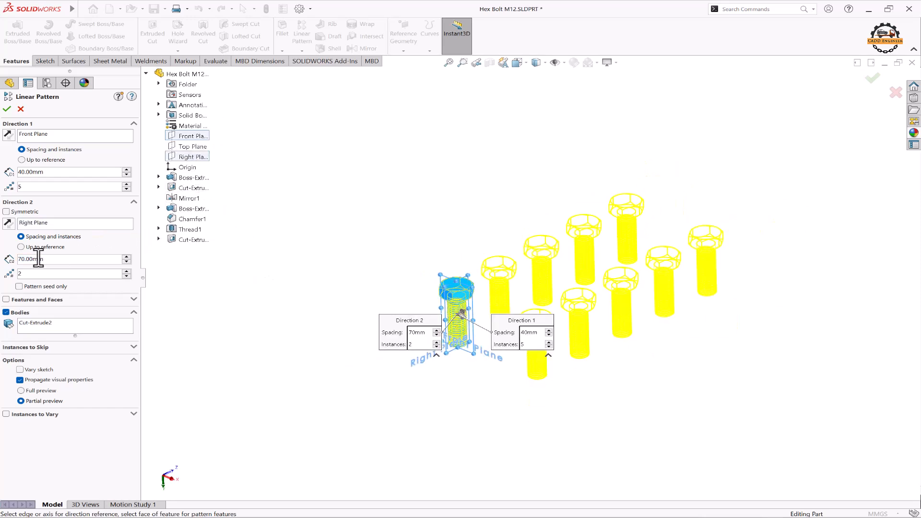
triple_click(71, 259)
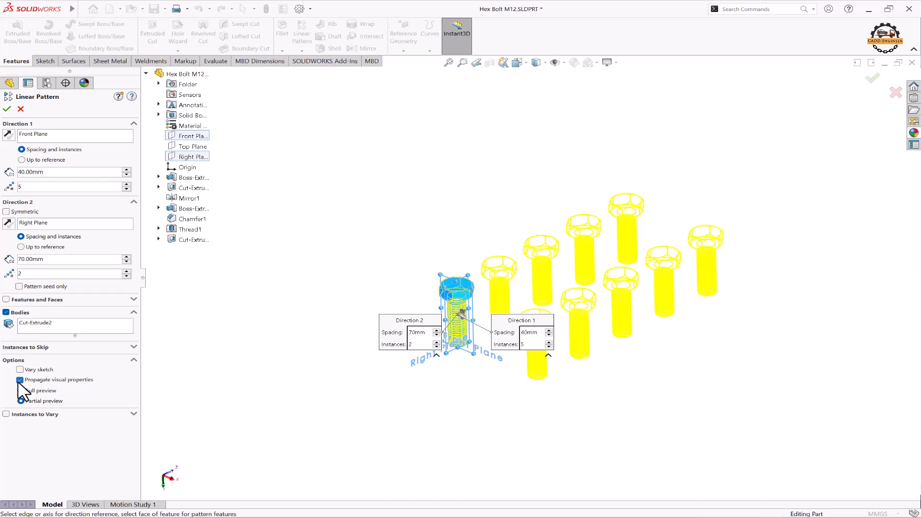
Skip instances (3,1) and (3,2) and finish LPattern3 with eight bolts.
click(21, 401)
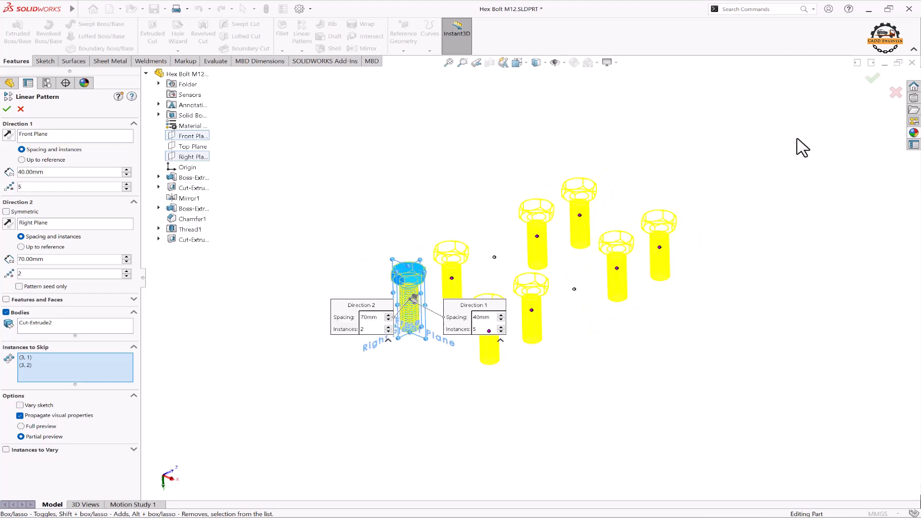
click(7, 109)
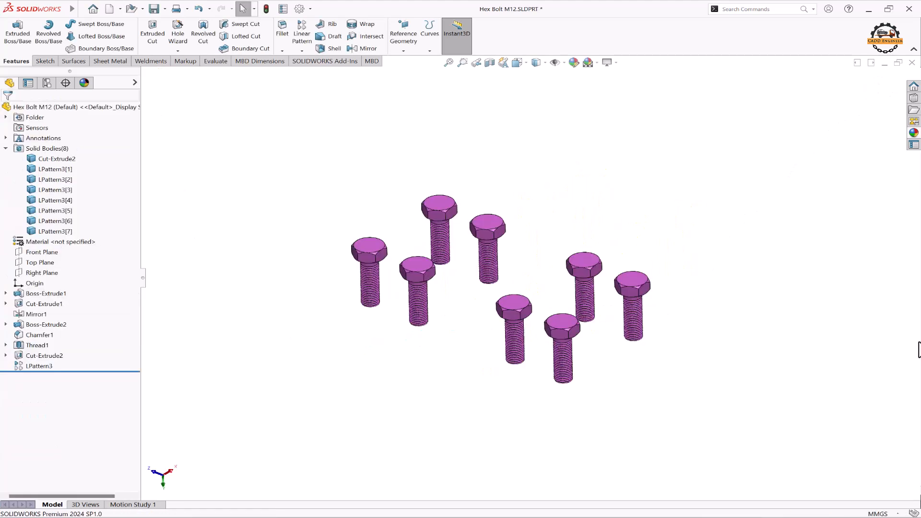